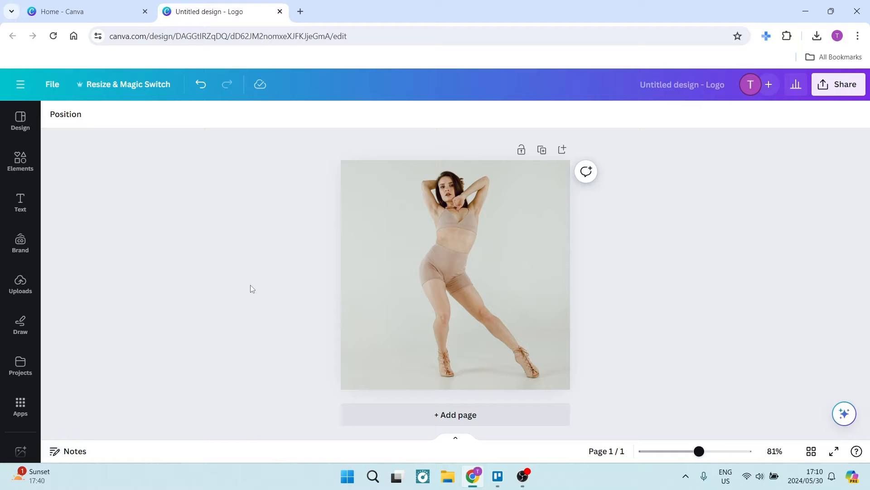
mouse_move(754, 192)
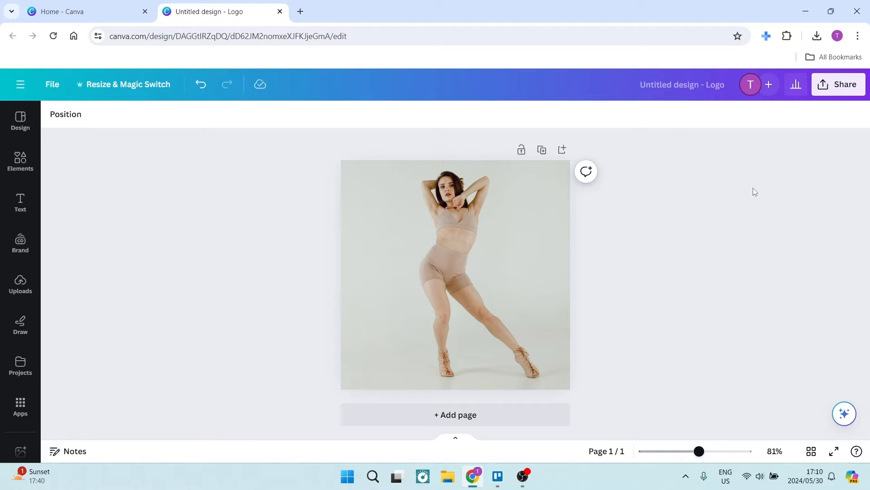
mouse_move(775, 187)
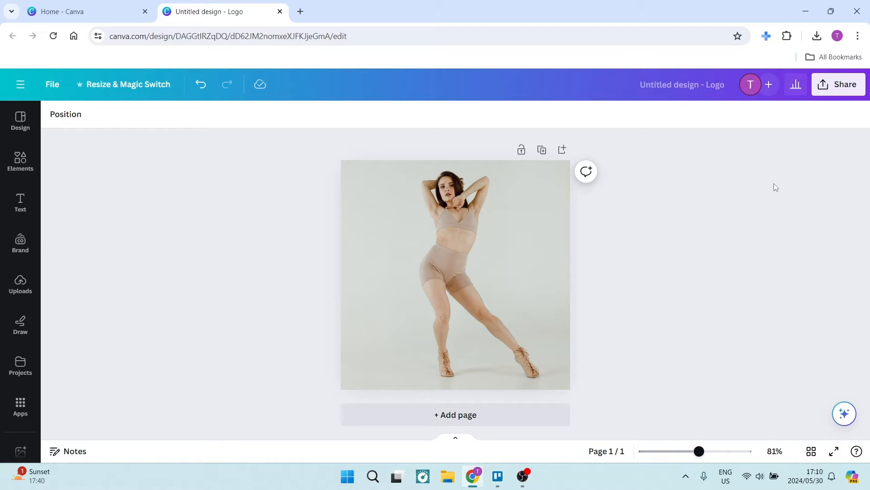
Bring up the Share options for the dancer photo design.
click(839, 85)
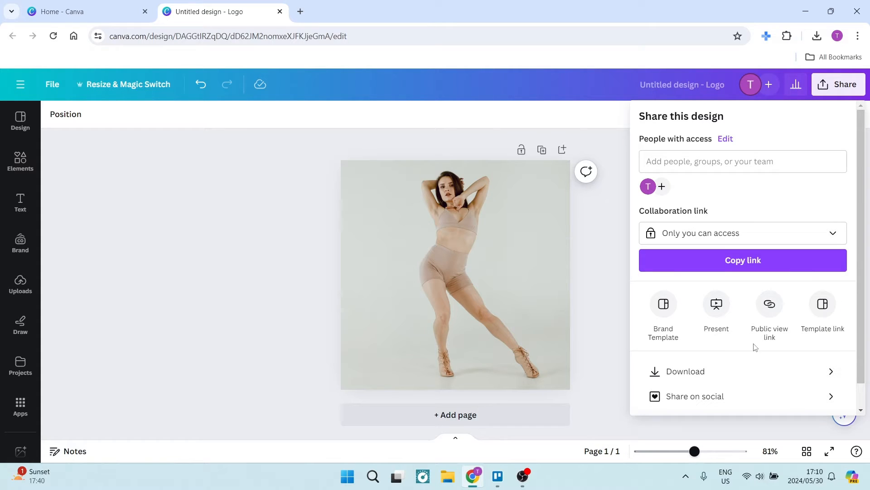
Bring up the Download settings showing PNG at 500 × 500 px.
click(686, 371)
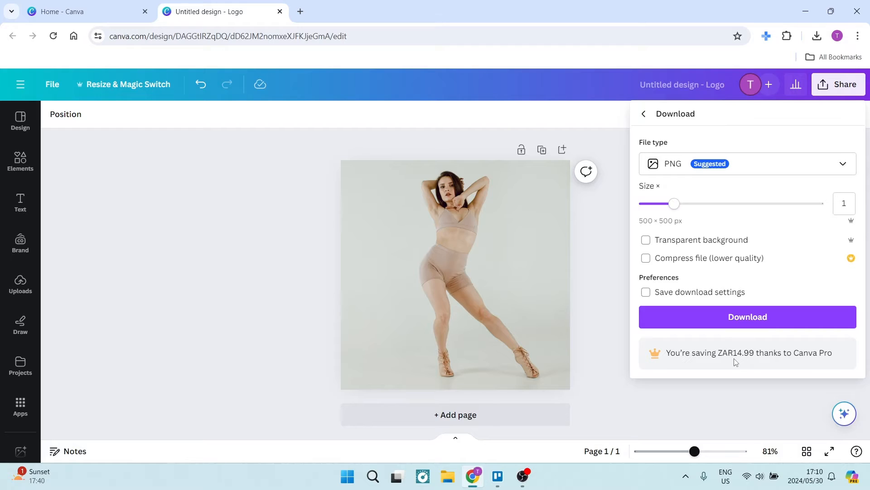
mouse_move(812, 180)
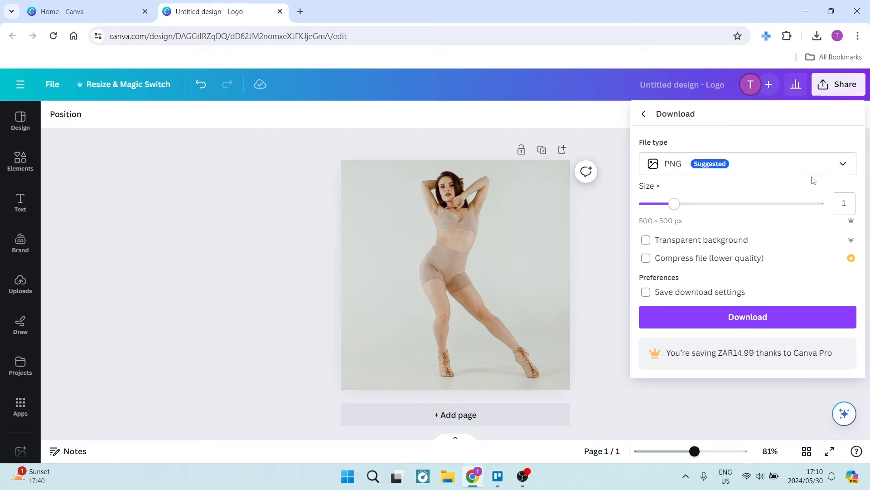
mouse_move(672, 192)
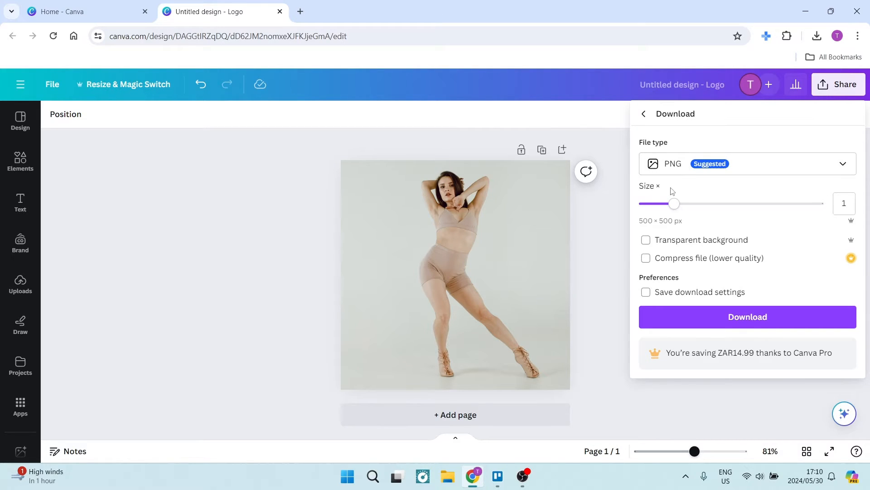
mouse_move(726, 188)
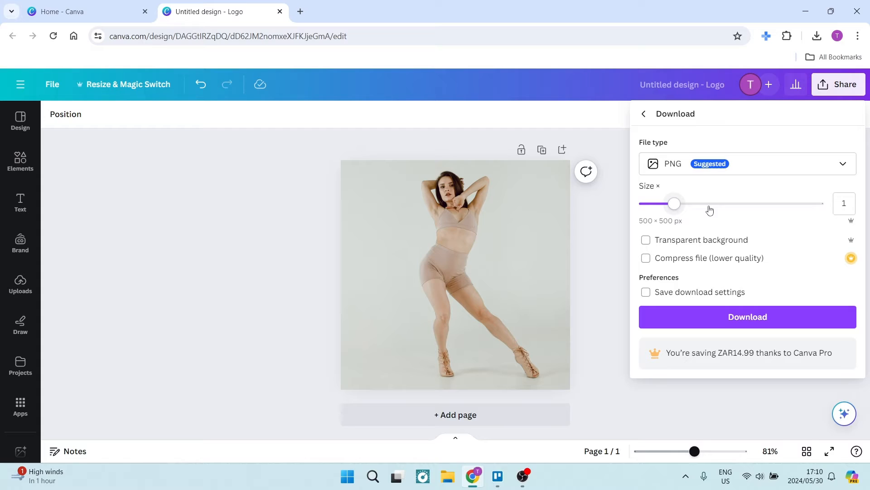
Download the design as a PNG with 'Compress file (lower quality)' enabled.
click(646, 258)
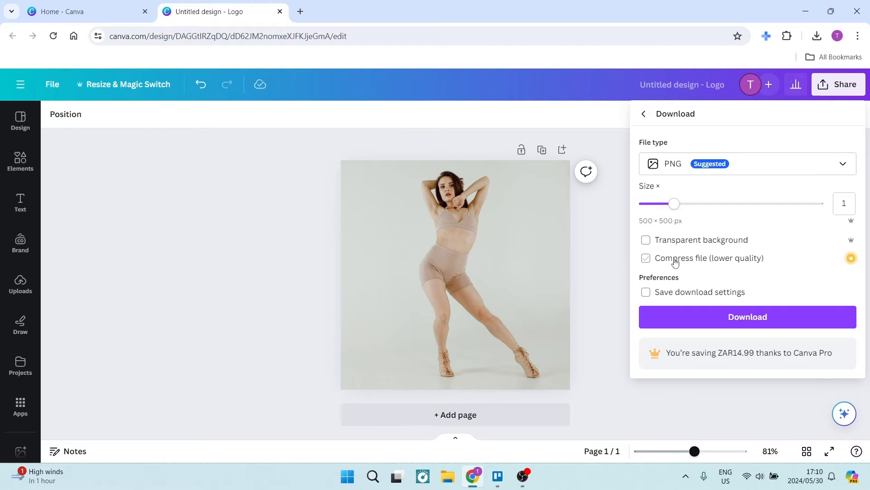
mouse_move(733, 265)
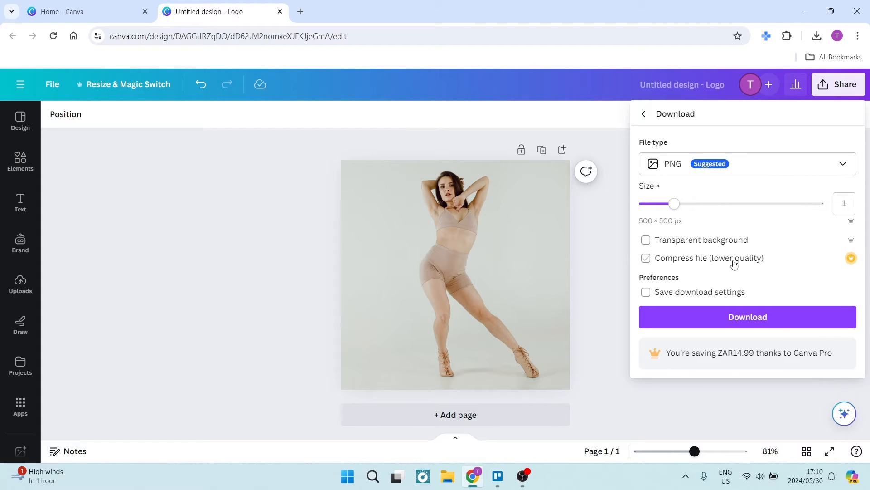
mouse_move(740, 262)
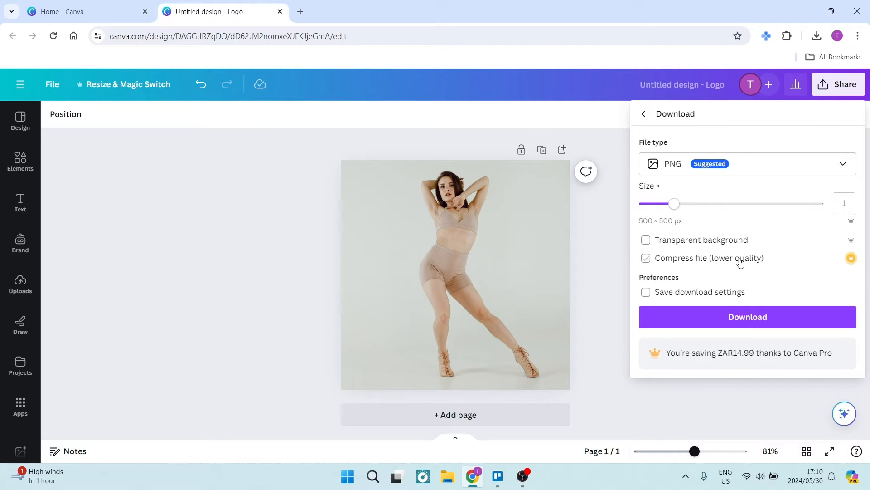
mouse_move(653, 269)
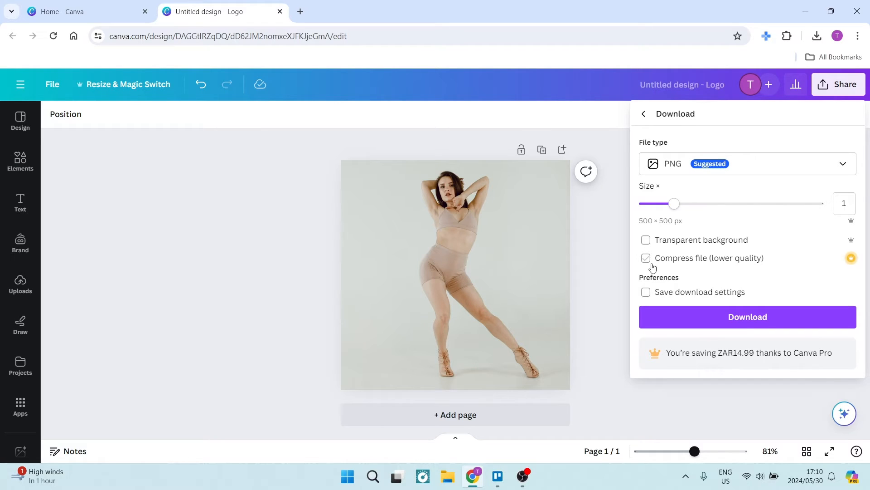
click(646, 258)
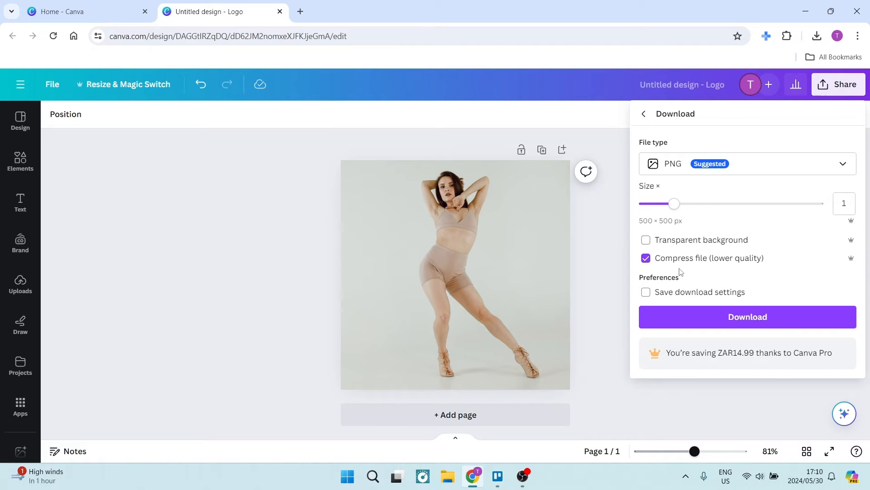
mouse_move(748, 318)
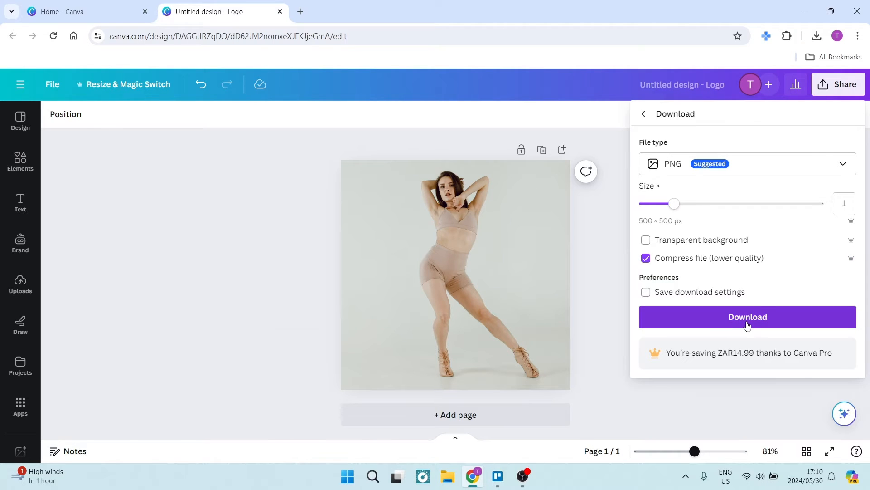
click(747, 316)
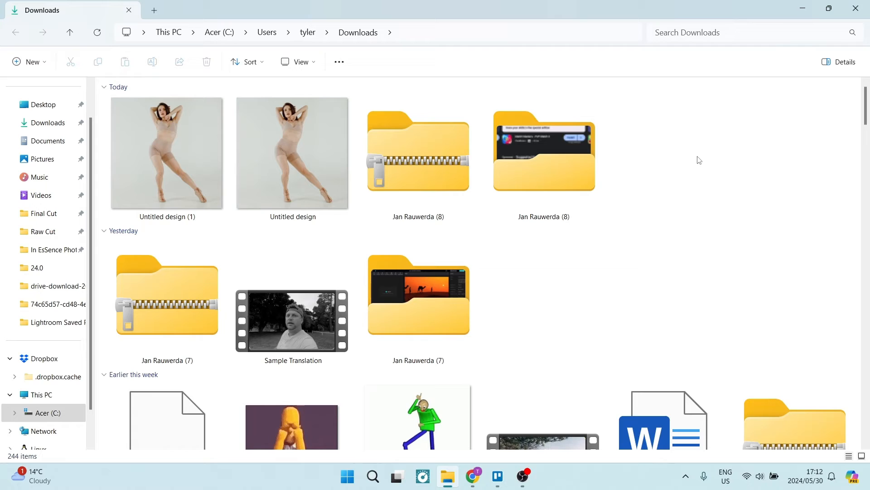
Inspect the downloaded 'Untitled design' dancer image in the Downloads folder.
click(293, 153)
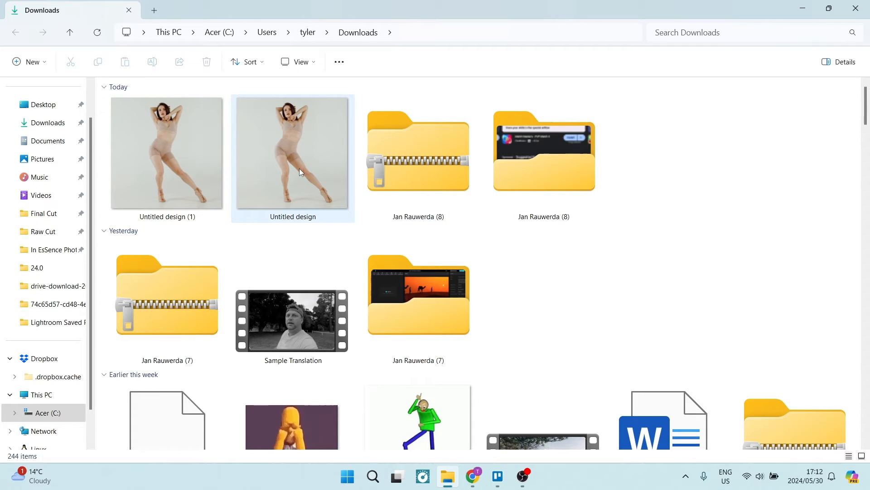
mouse_move(316, 164)
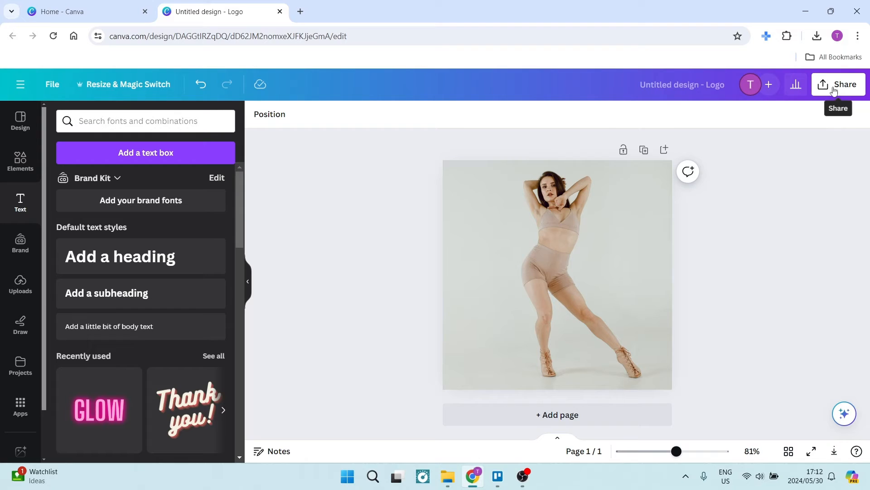
Return to the Download settings and show the list of available file types.
click(839, 85)
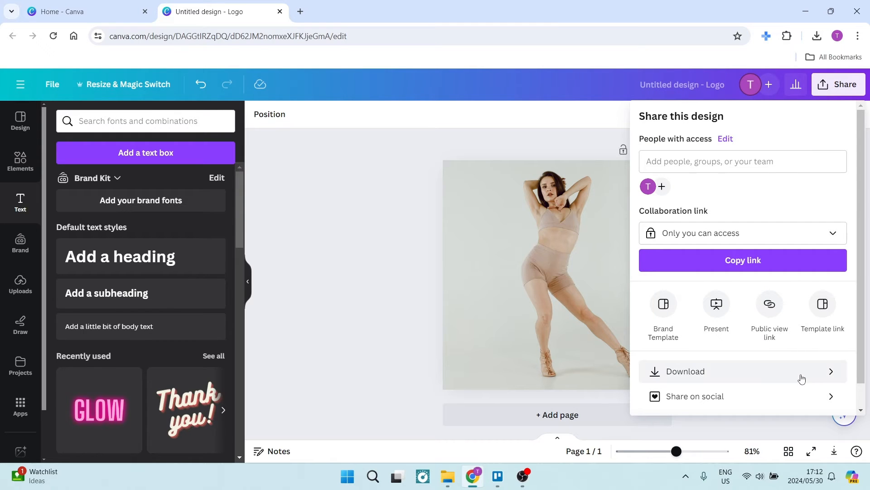
click(686, 371)
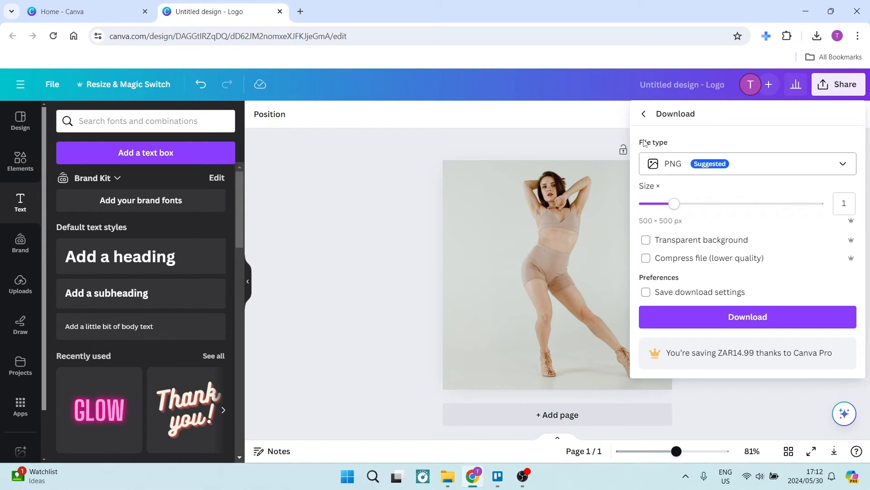
click(746, 163)
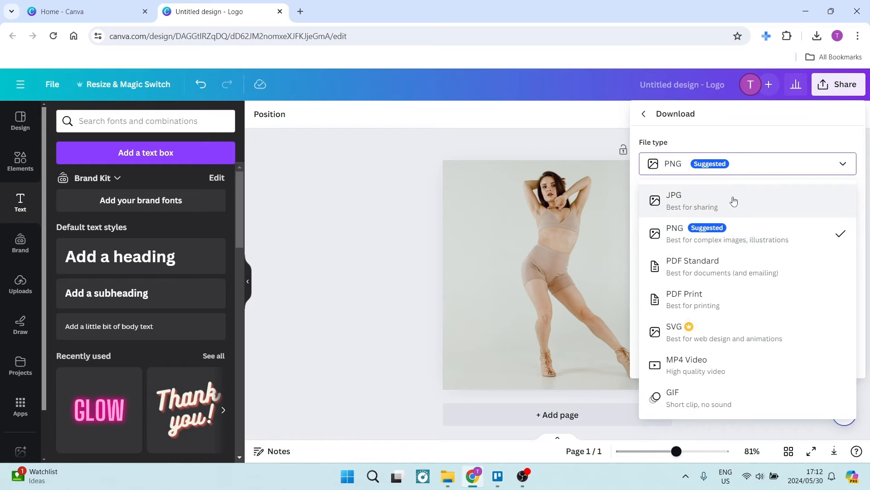
mouse_move(742, 205)
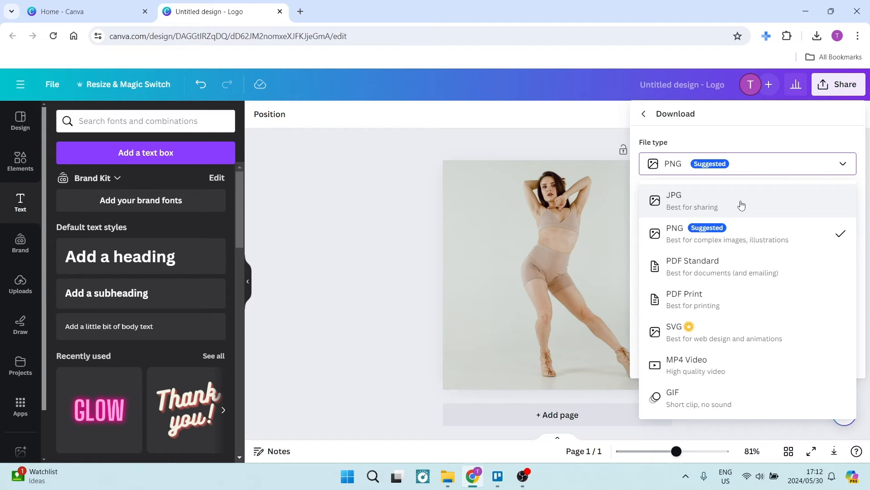
Choose JPG as the download file type.
click(673, 201)
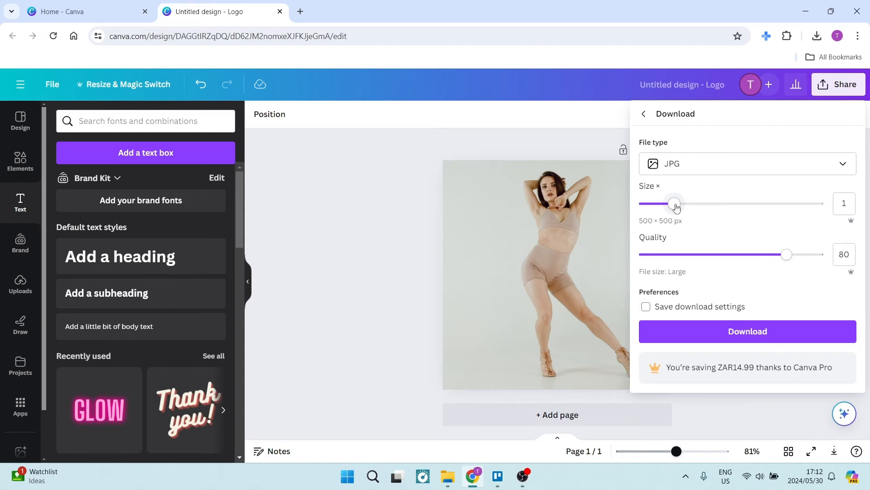
mouse_move(674, 203)
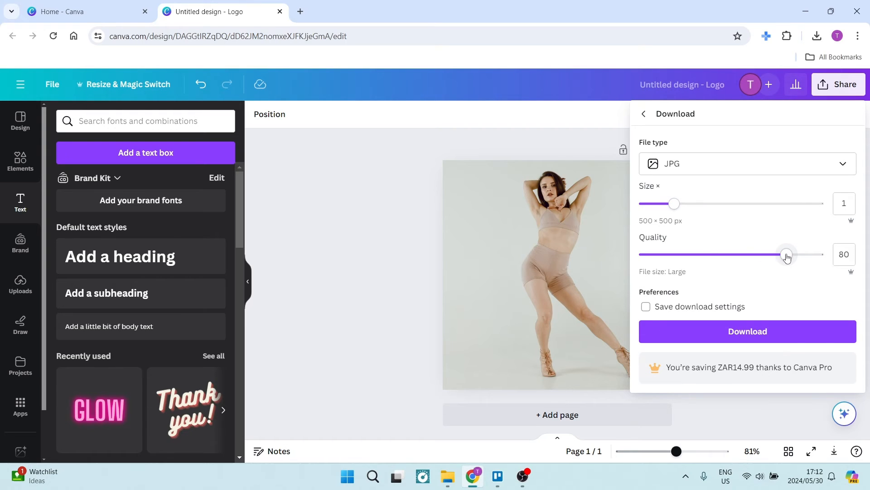
mouse_move(761, 244)
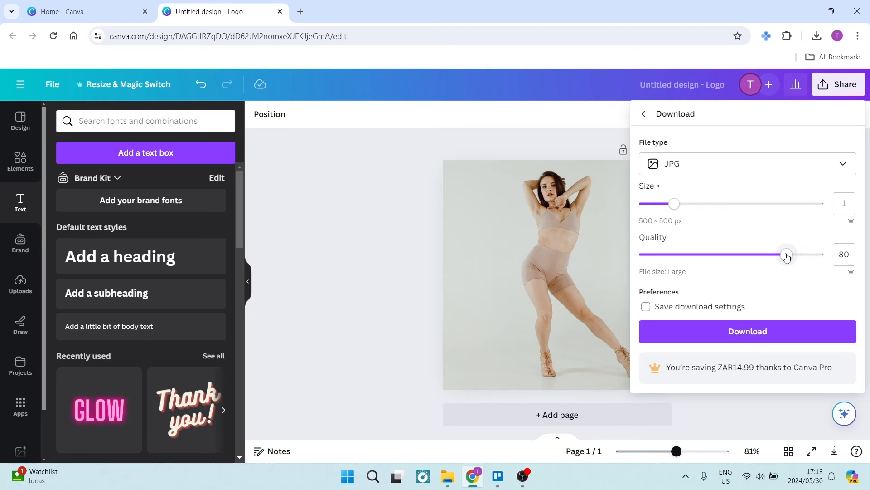
mouse_move(828, 267)
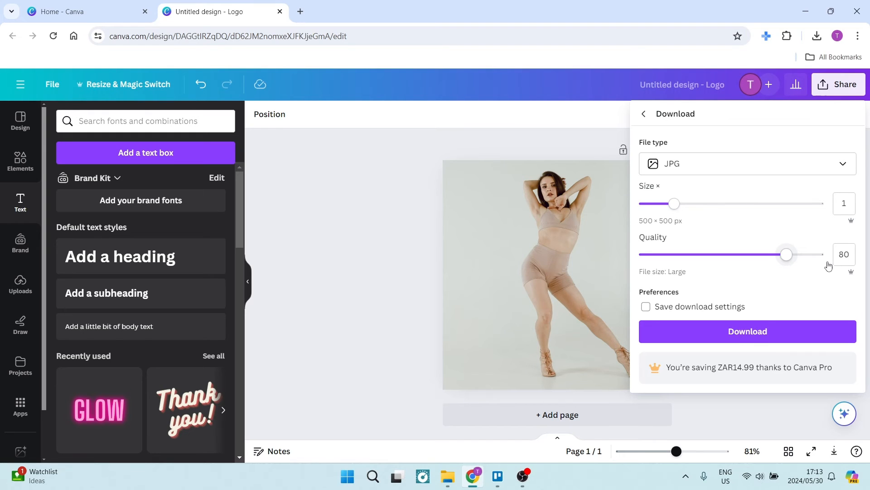
mouse_move(645, 281)
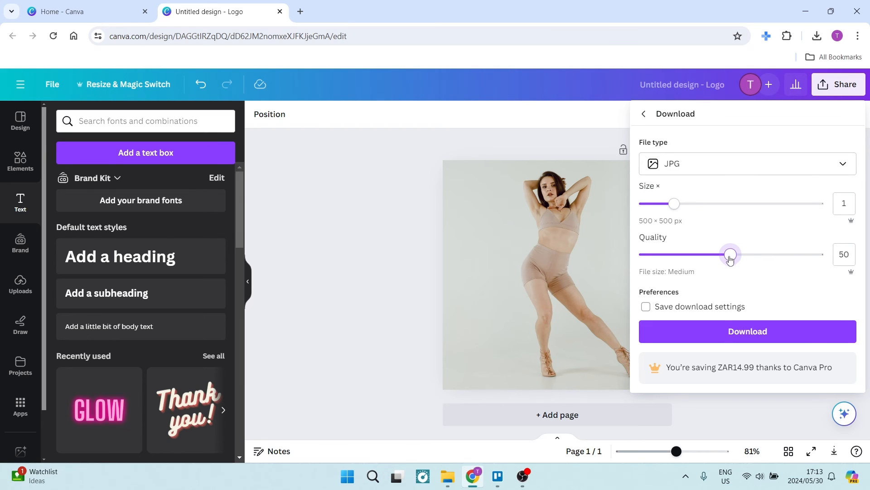
mouse_move(747, 332)
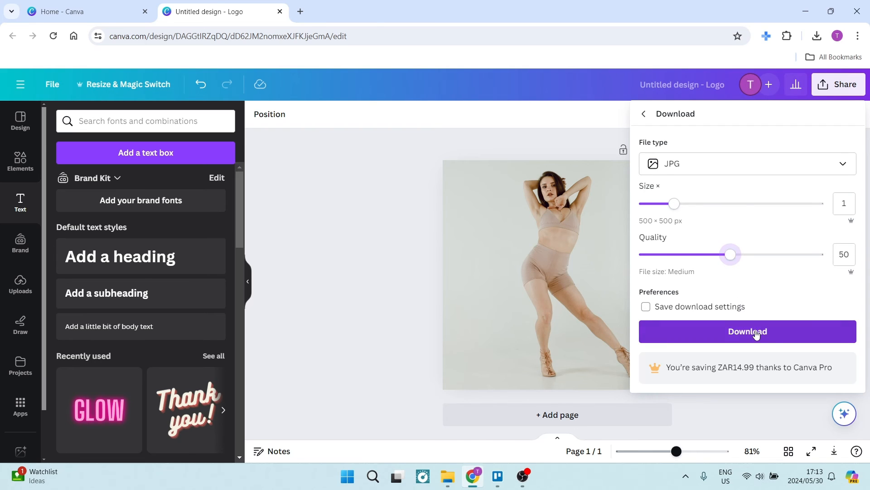
Download the quality-50 JPG, check its size in Downloads, and return to Canva.
click(746, 331)
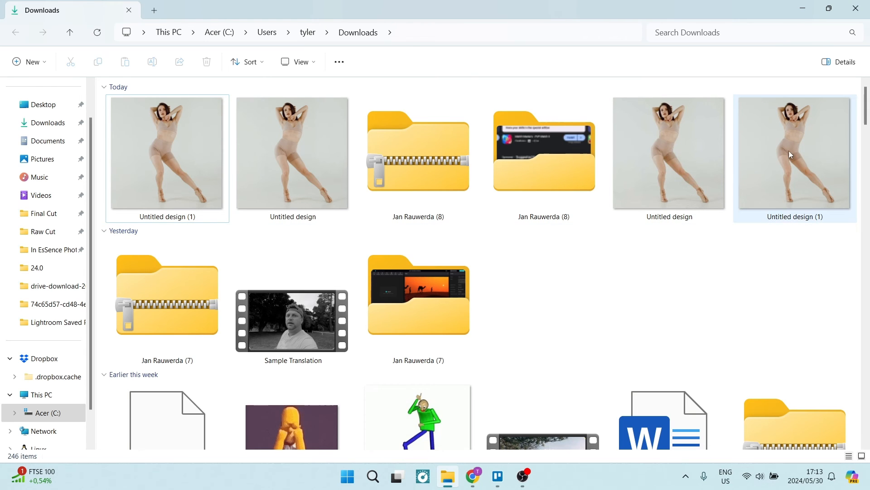
mouse_move(795, 133)
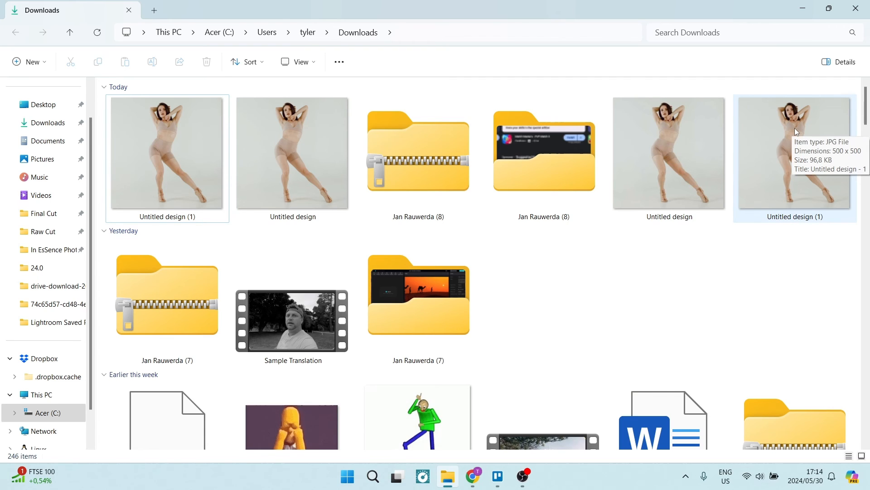
mouse_move(649, 167)
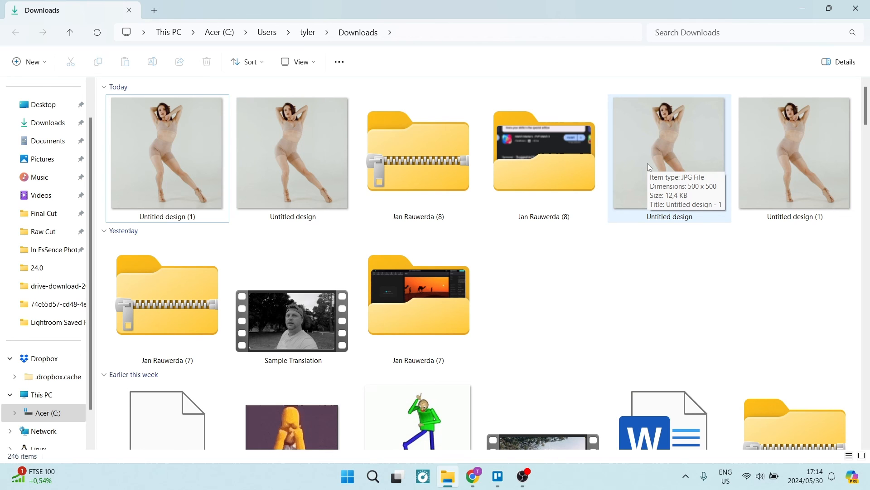
mouse_move(473, 476)
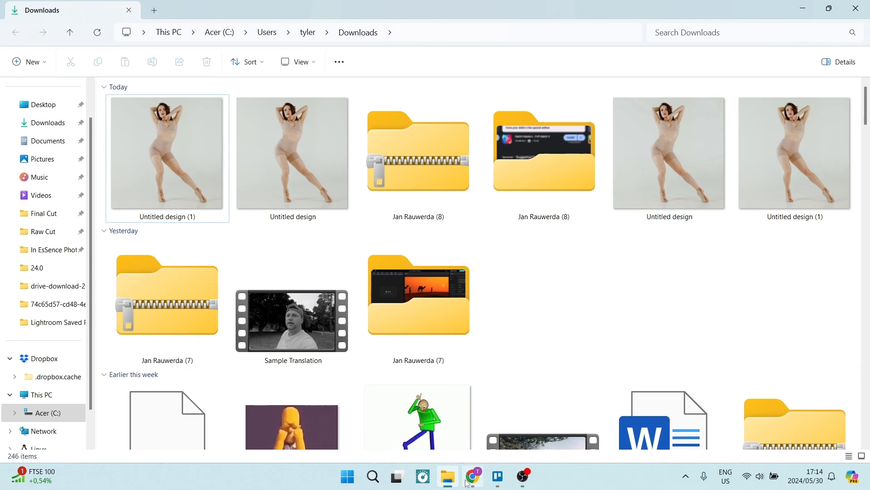
click(472, 480)
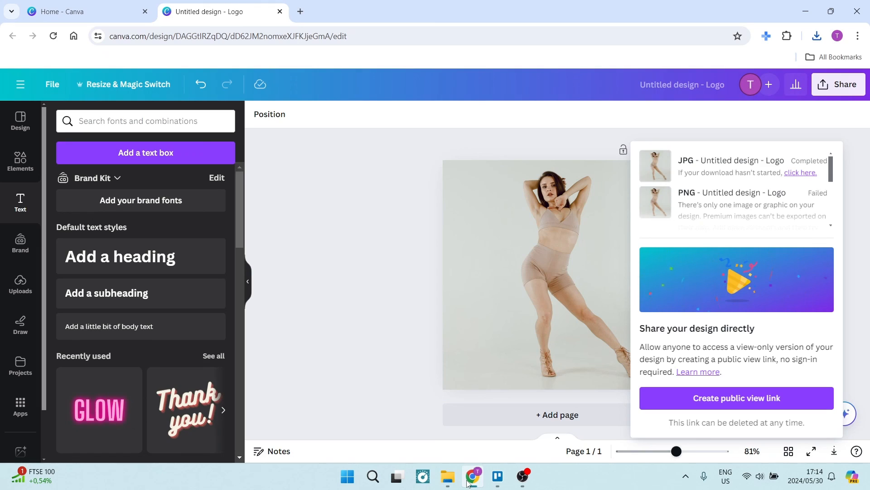